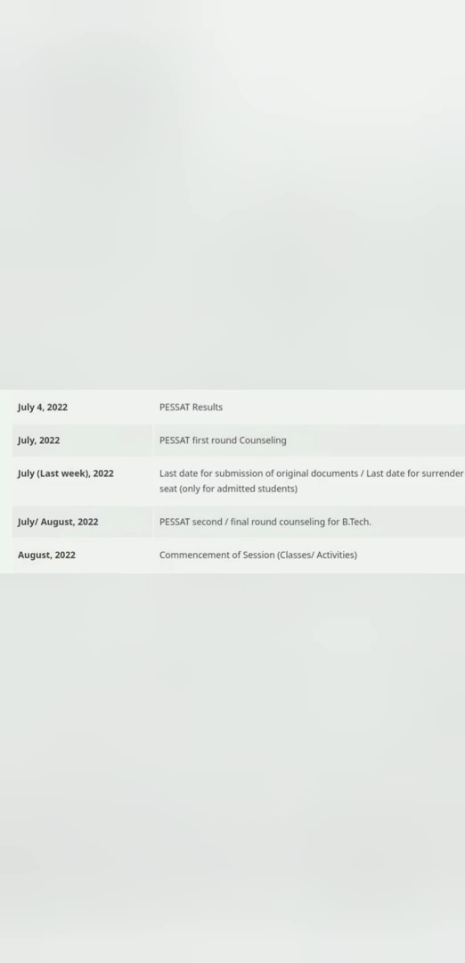
pyautogui.scroll(-3)
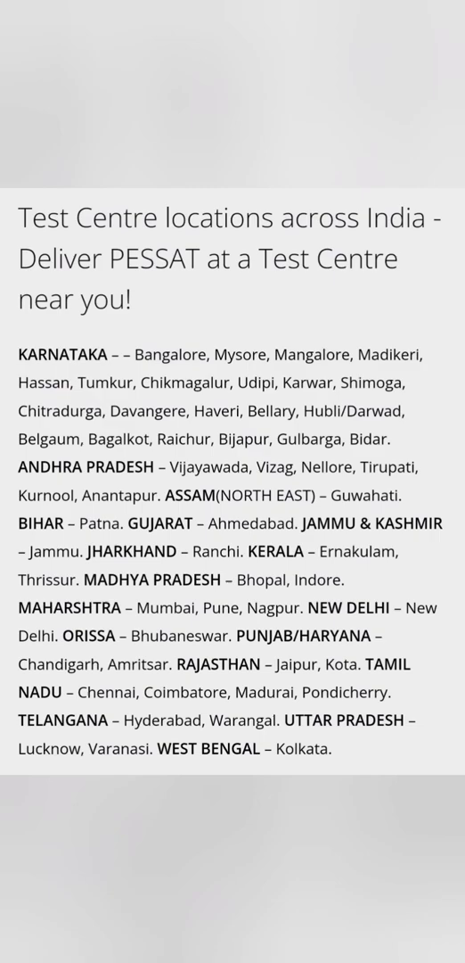
pyautogui.scroll(-3)
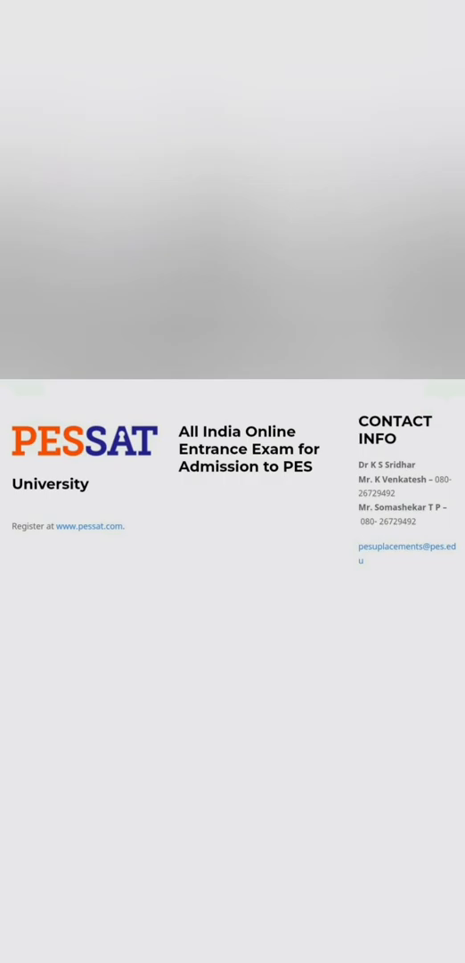
pyautogui.scroll(-3)
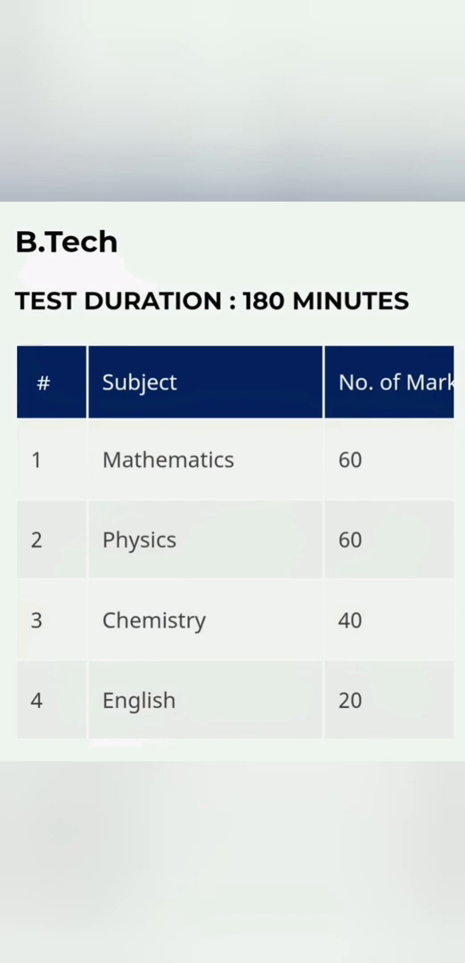
pyautogui.scroll(-3)
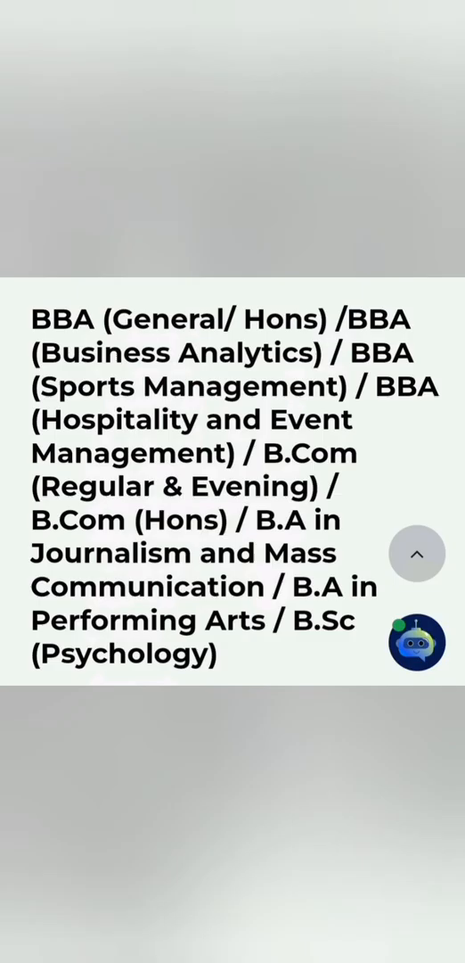
pyautogui.scroll(-3)
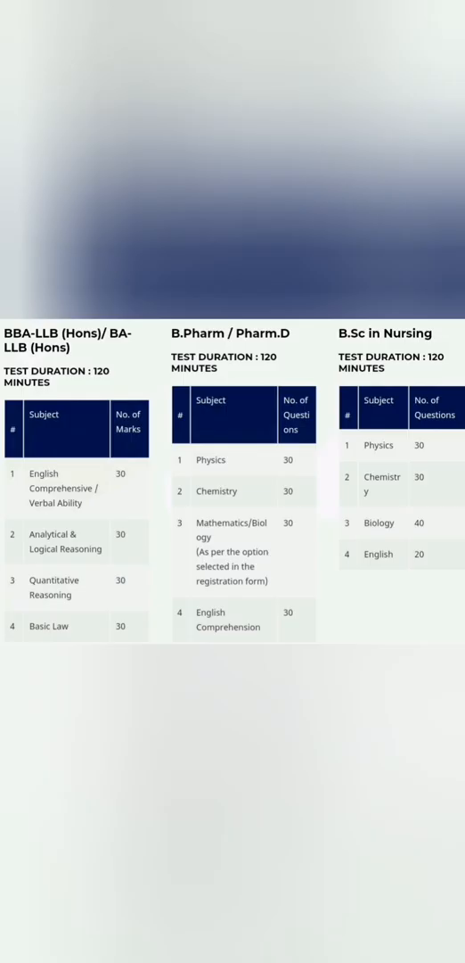